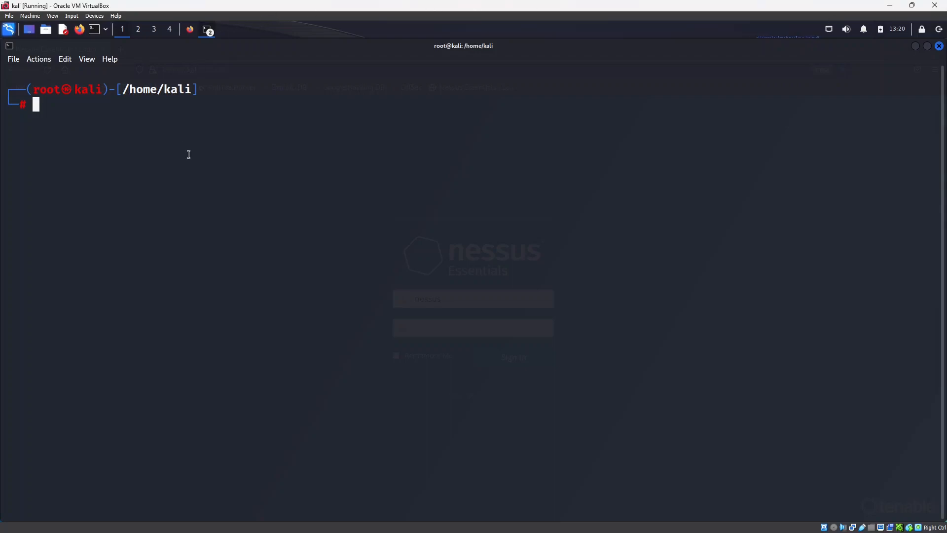
# Return to a root shell with sudo su and remove the test user and its home directory with userdel -rf.
pyautogui.write('exit')
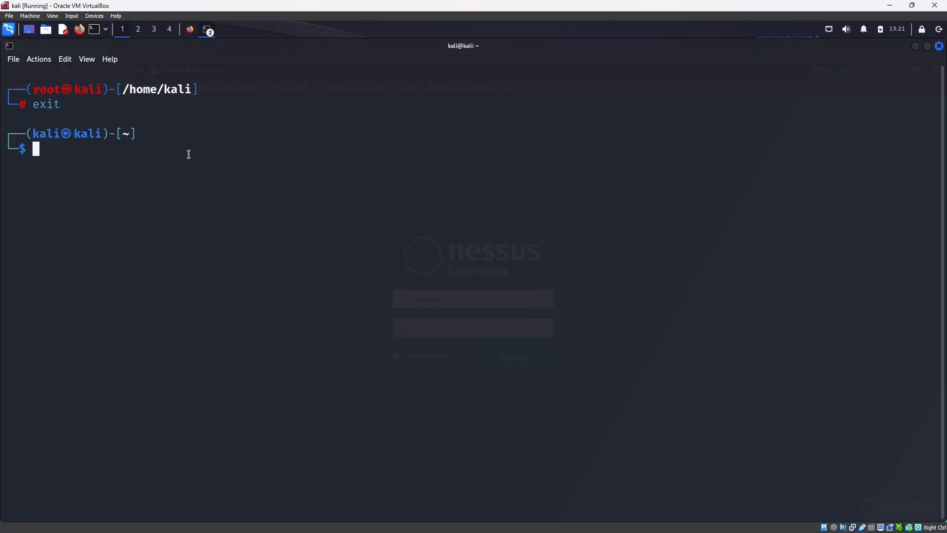
pyautogui.write('sudo su')
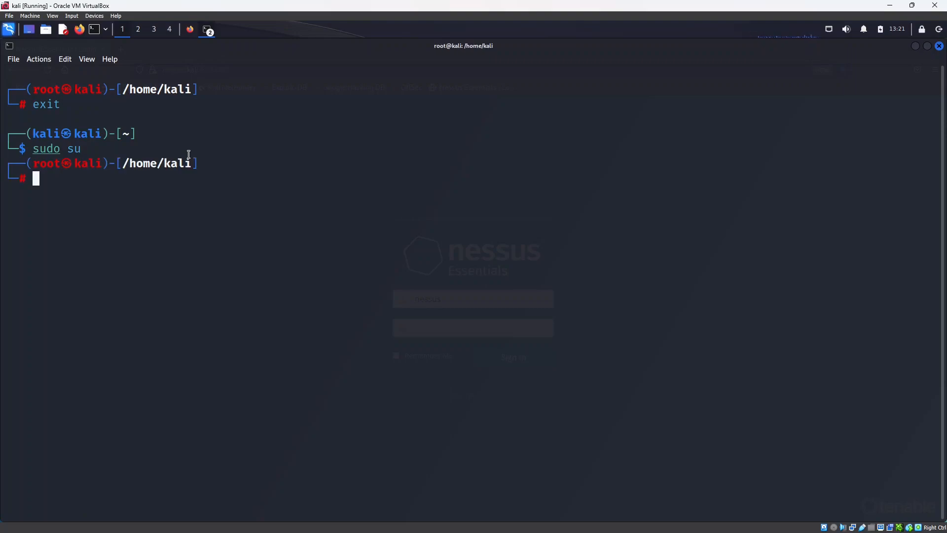
pyautogui.write('clear')
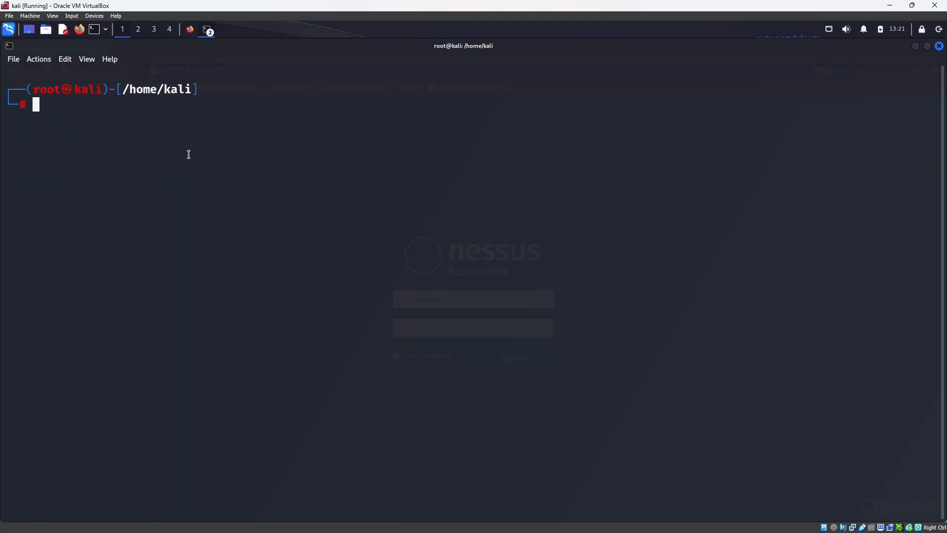
pyautogui.write('userdel -rf test')
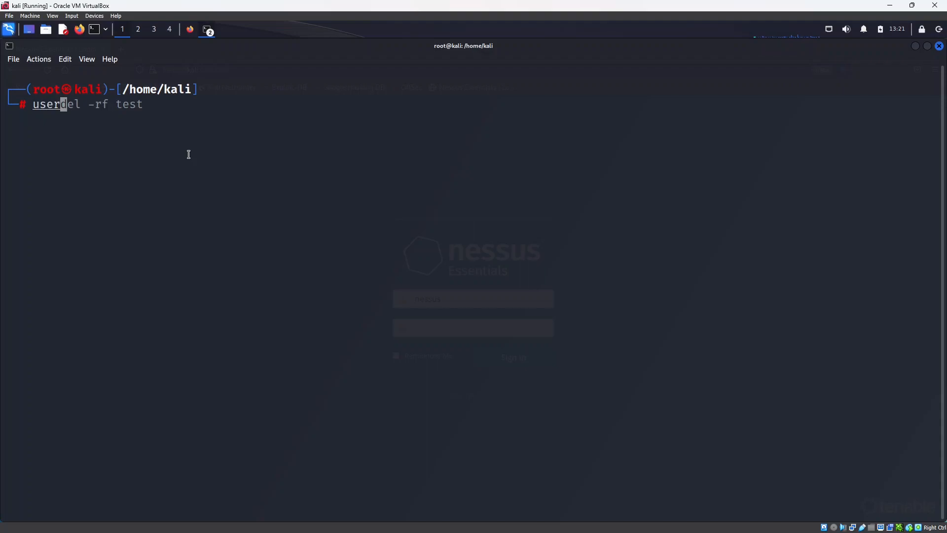
pyautogui.write('useradd -m test')
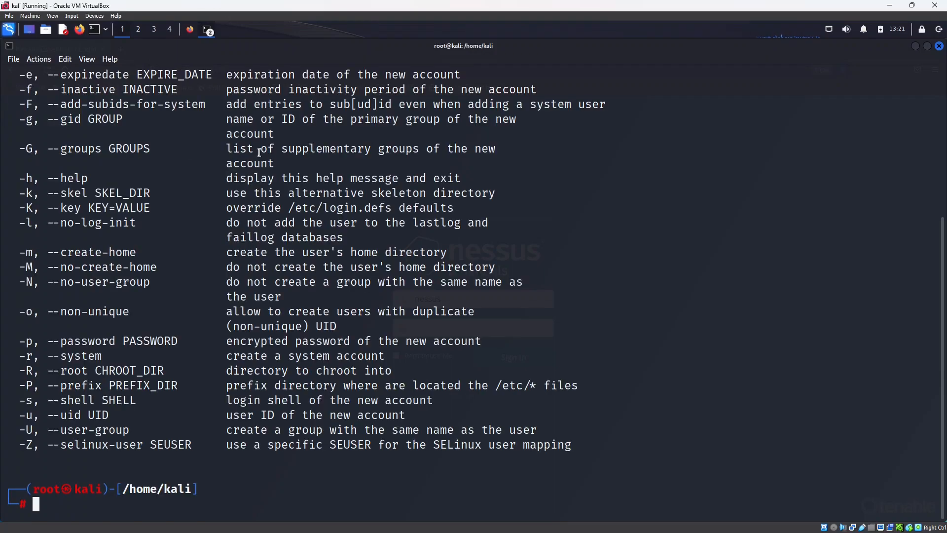
# Review useradd --help output for the -m, -G and -s options.
pyautogui.write('useradd --help')
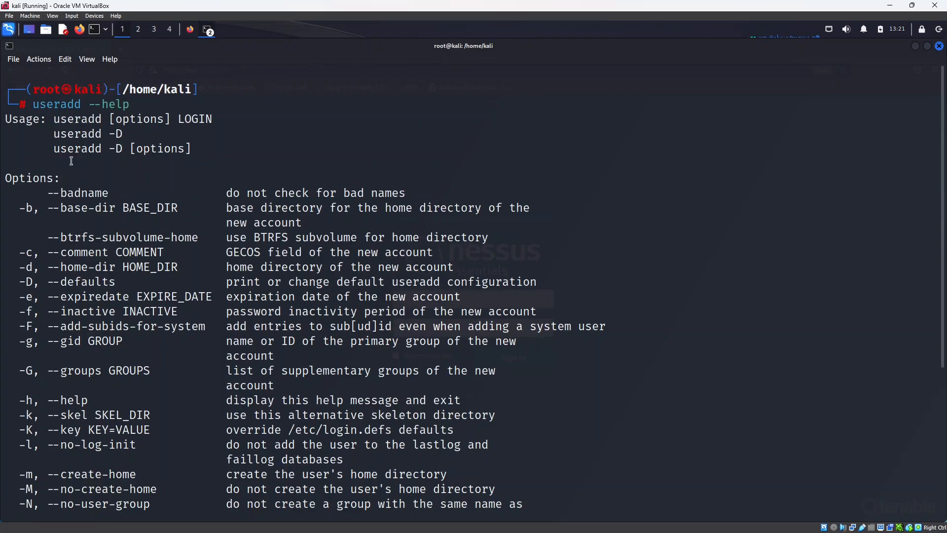
pyautogui.scroll(-3)
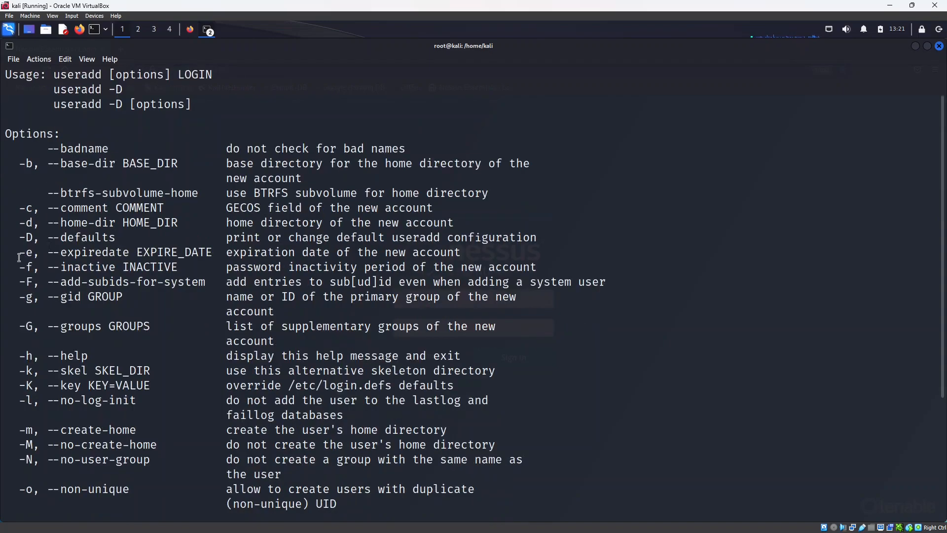
pyautogui.scroll(-3)
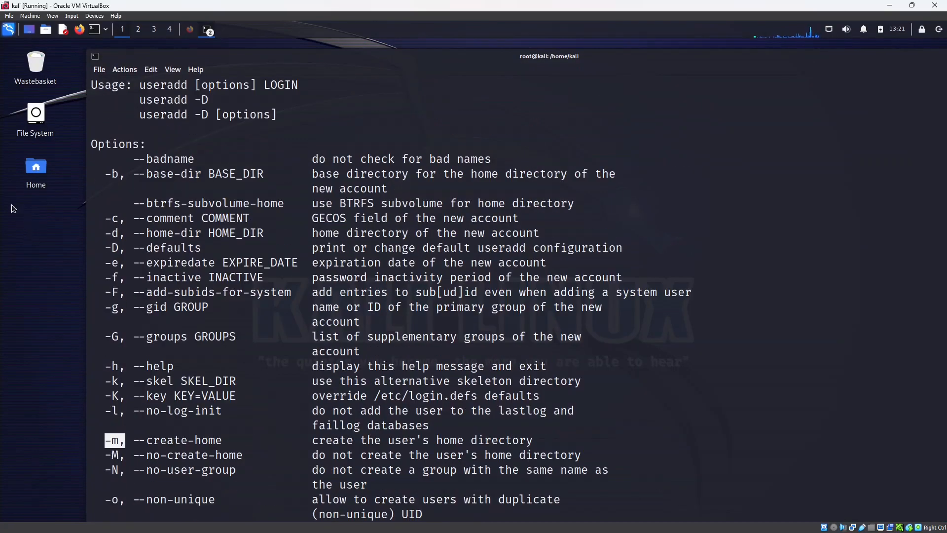
pyautogui.moveTo(36, 171)
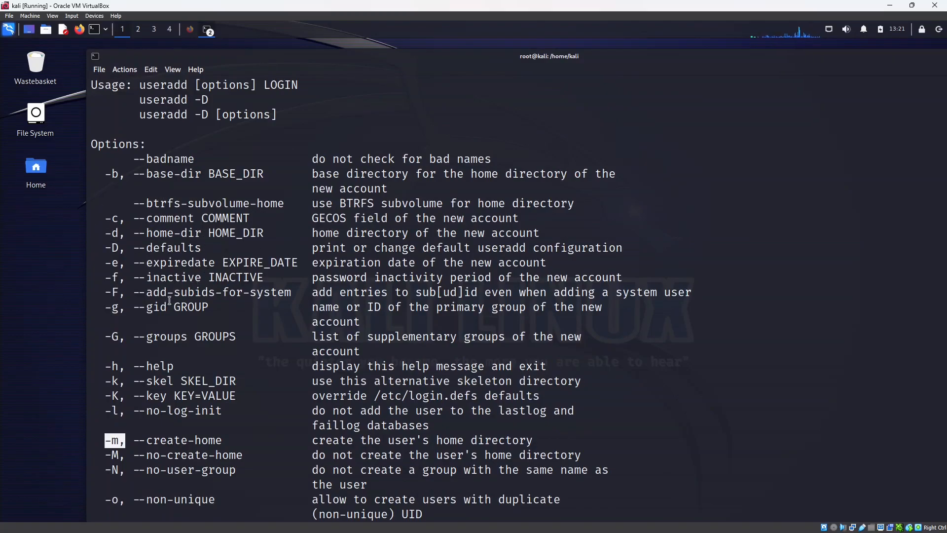
pyautogui.moveTo(63, 258)
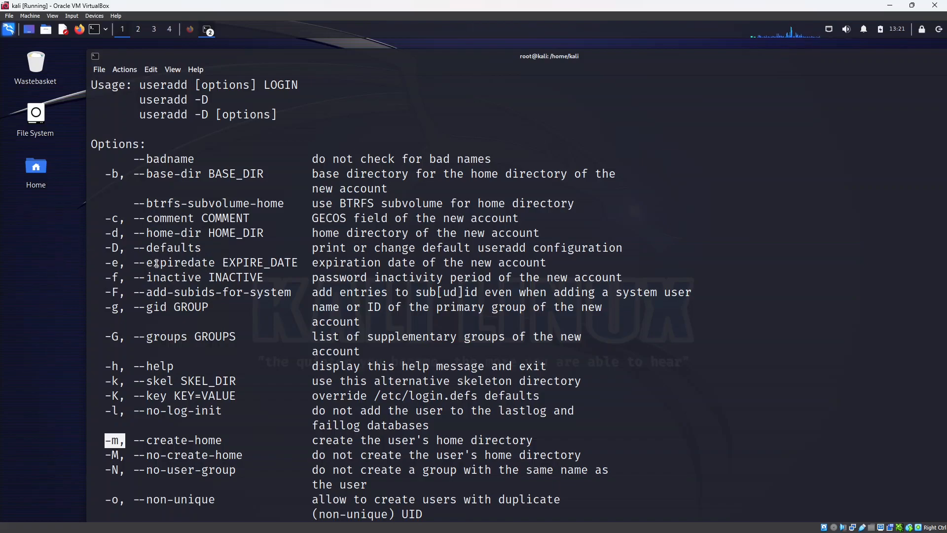
pyautogui.scroll(-3)
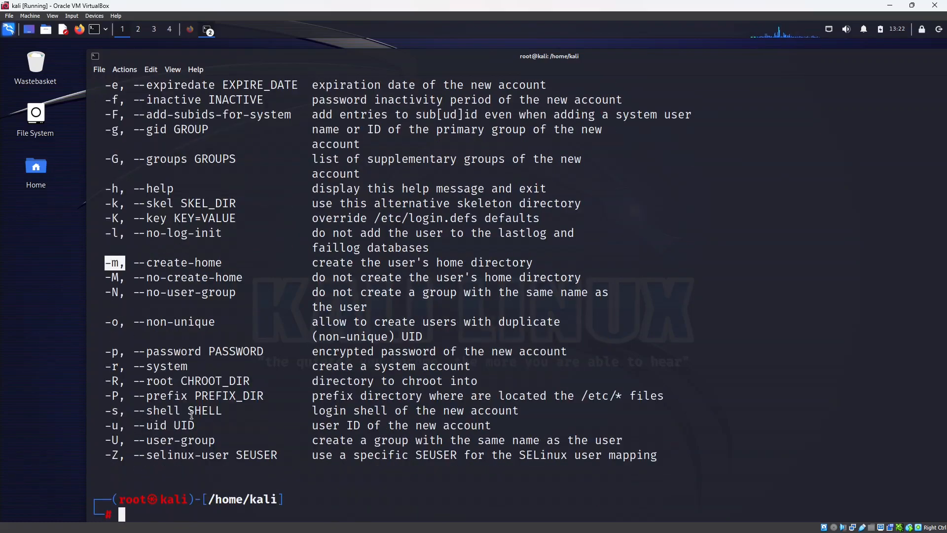
pyautogui.moveTo(187, 449)
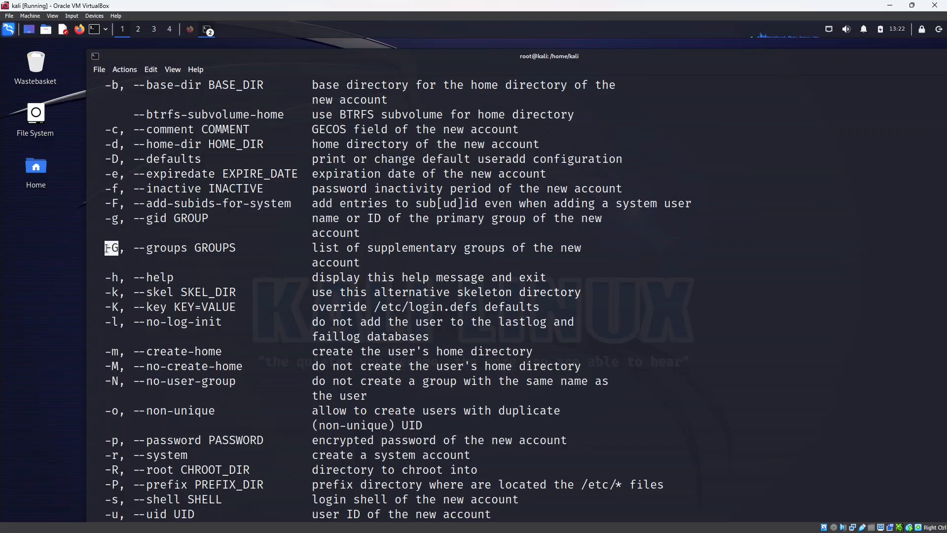
pyautogui.moveTo(220, 289)
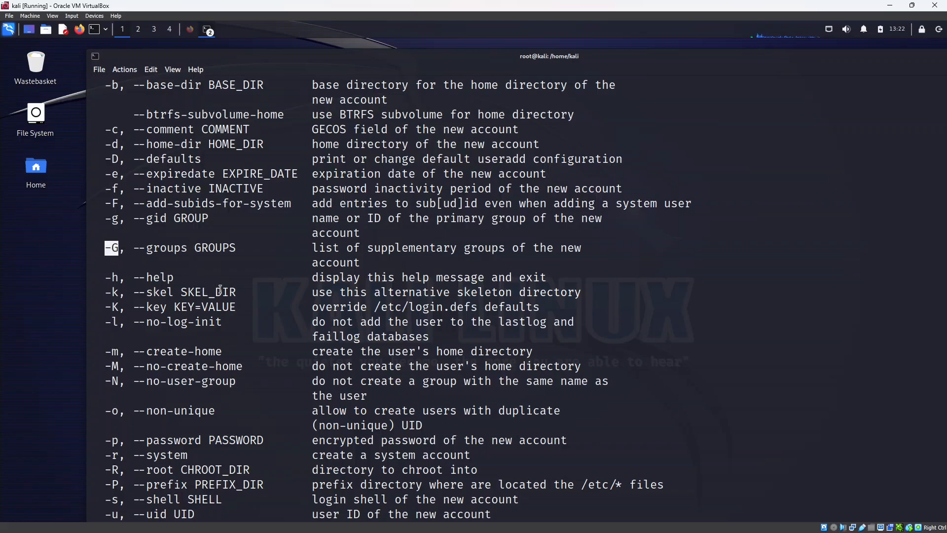
pyautogui.scroll(-3)
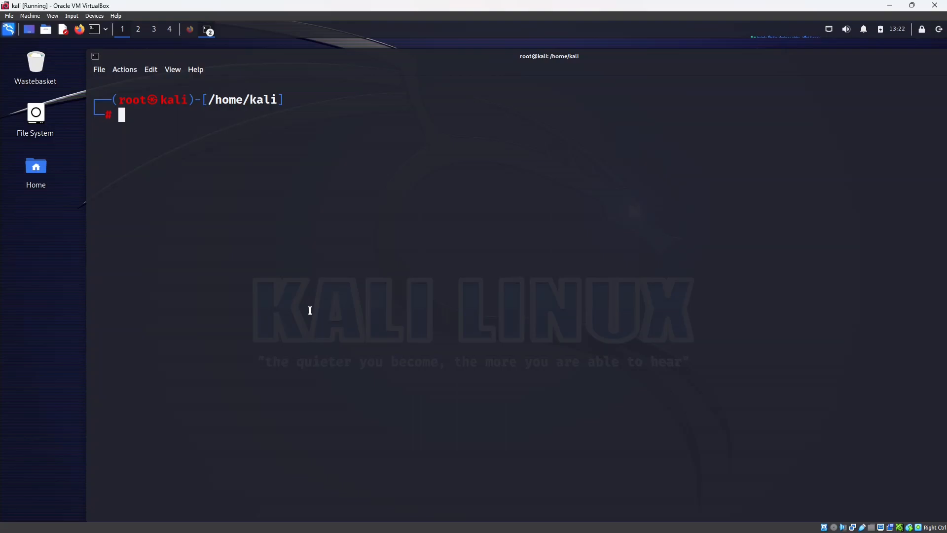
# Create user uniaid with a home directory, set its password, and switch to the account.
pyautogui.write('useradd --help')
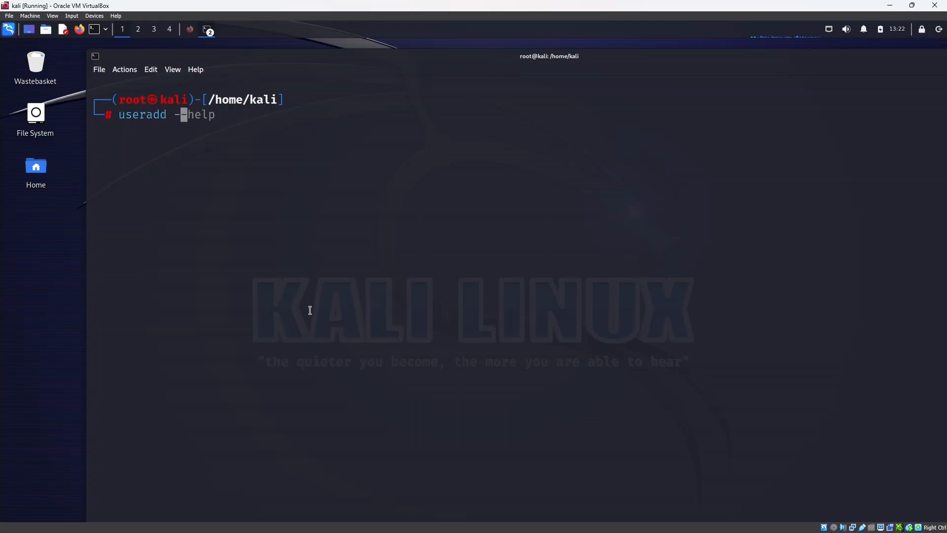
pyautogui.write('m test')
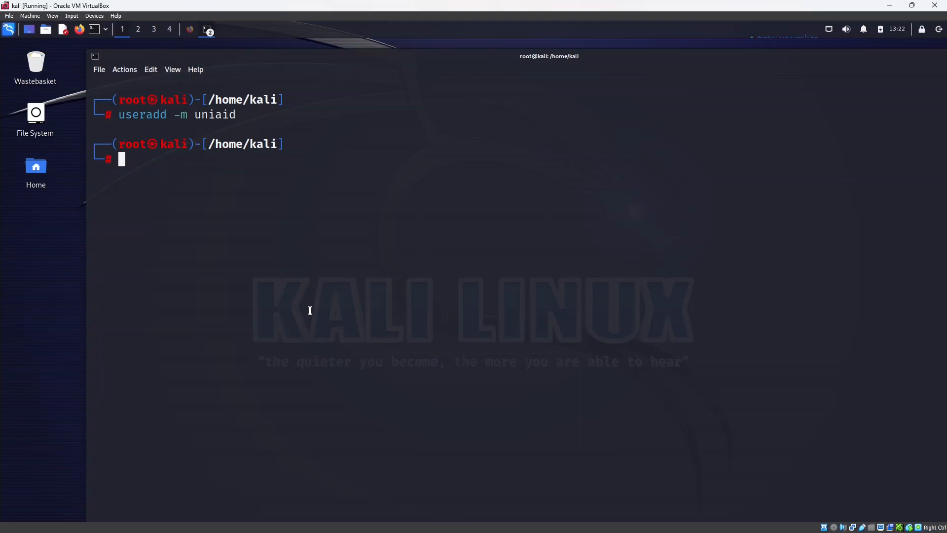
pyautogui.write('passwd uniassistant')
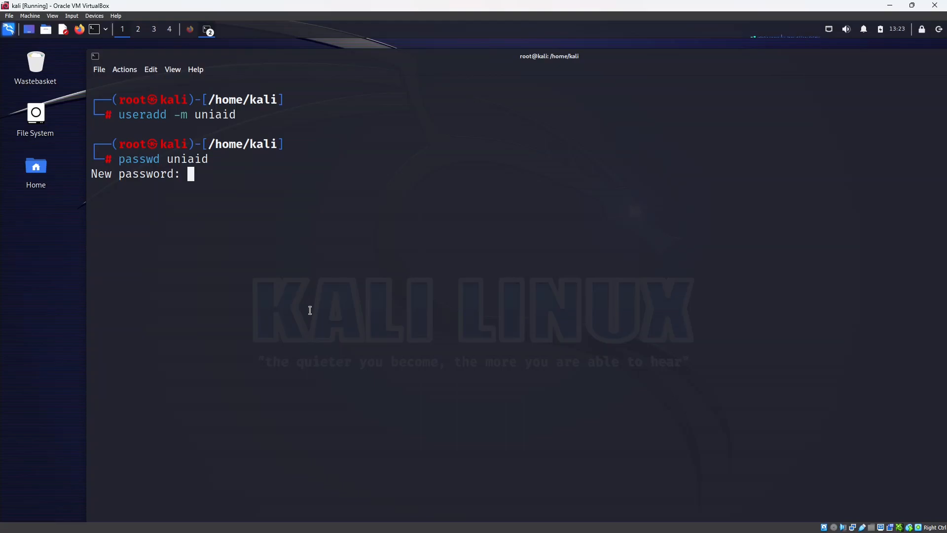
pyautogui.press('Return')
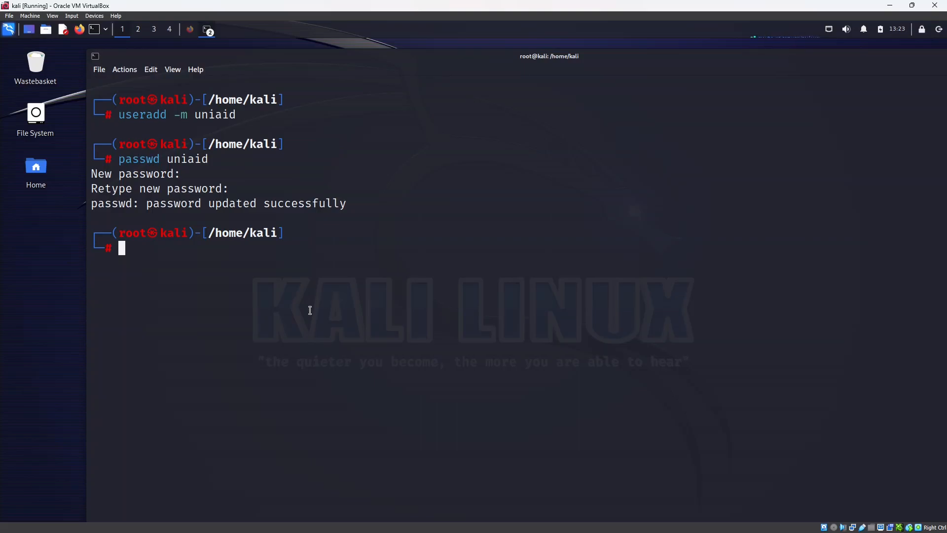
pyautogui.write('su uniassistant')
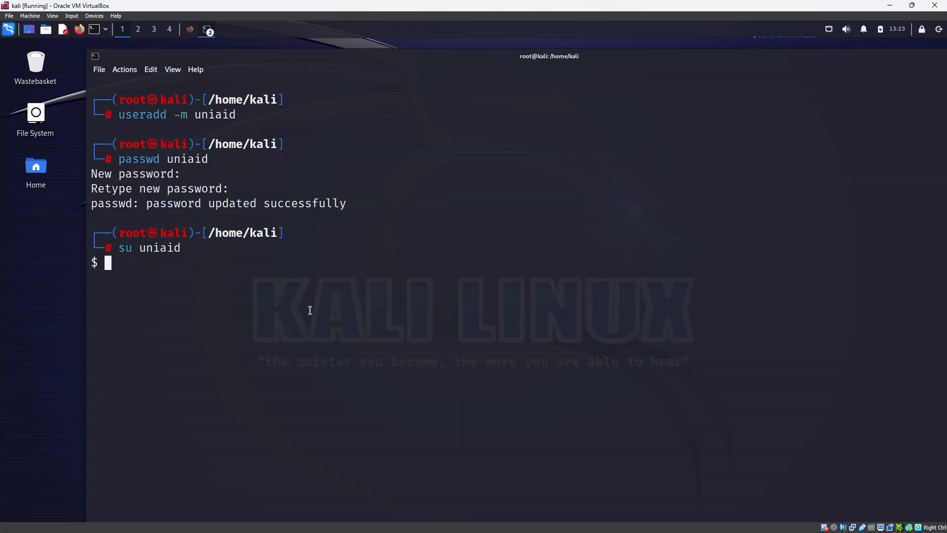
pyautogui.moveTo(128, 268)
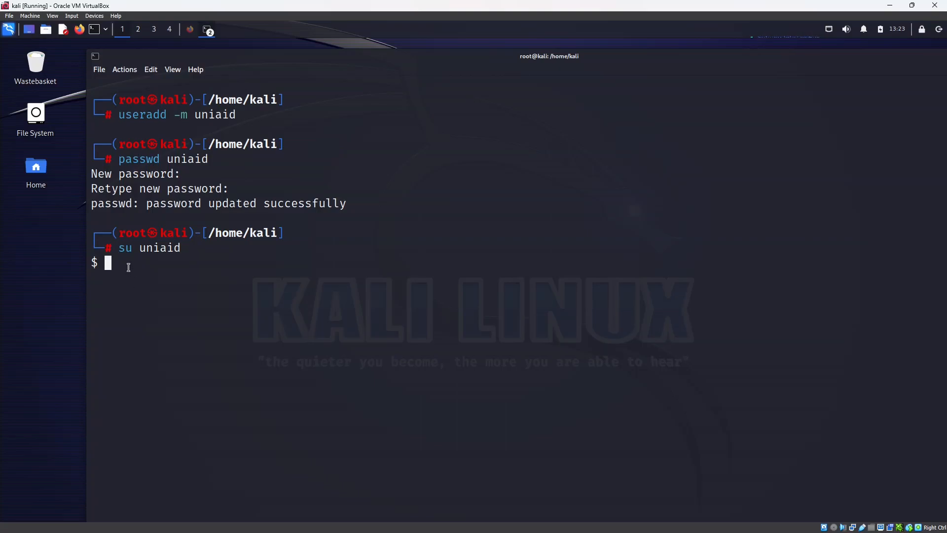
pyautogui.moveTo(128, 247)
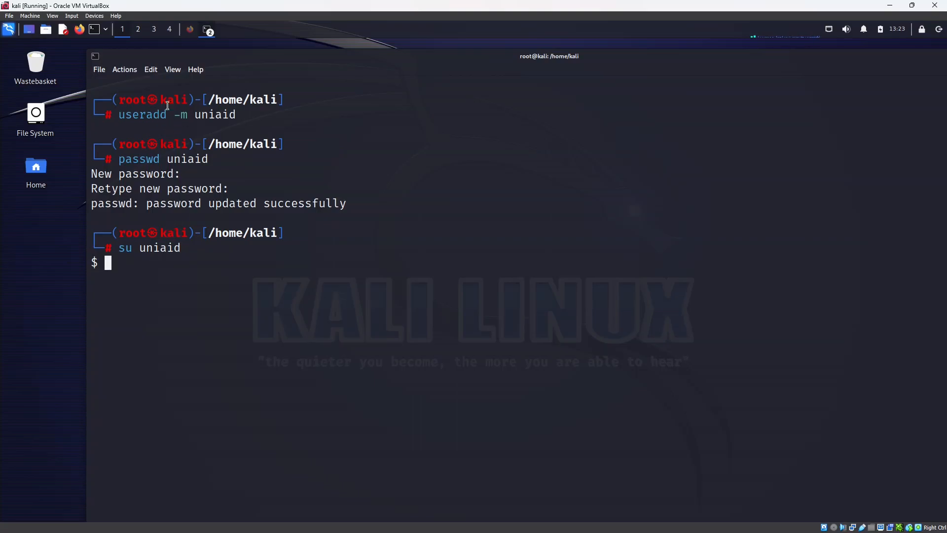
pyautogui.moveTo(154, 273)
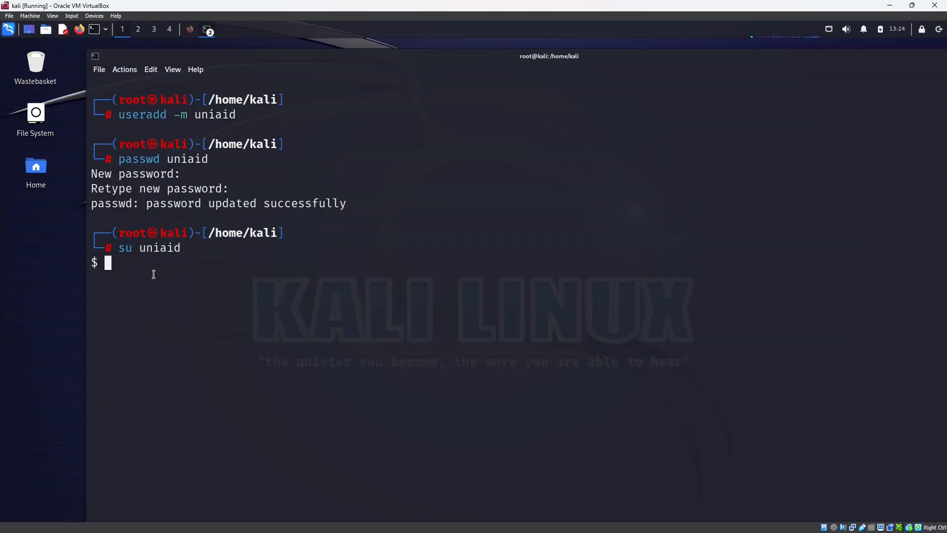
# Set /bin/bash as uniaid's login shell with chsh -s and switch to the account.
pyautogui.write('exit')
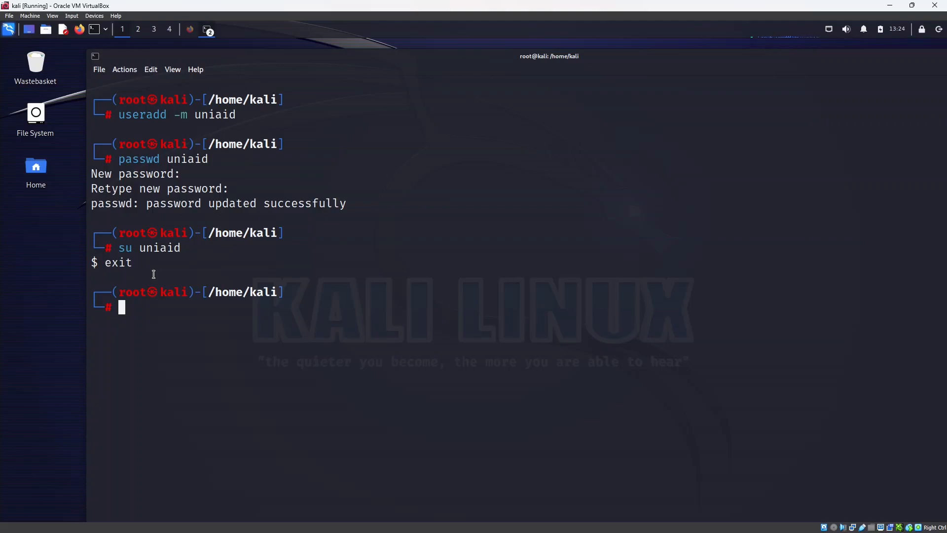
pyautogui.write('chsh')
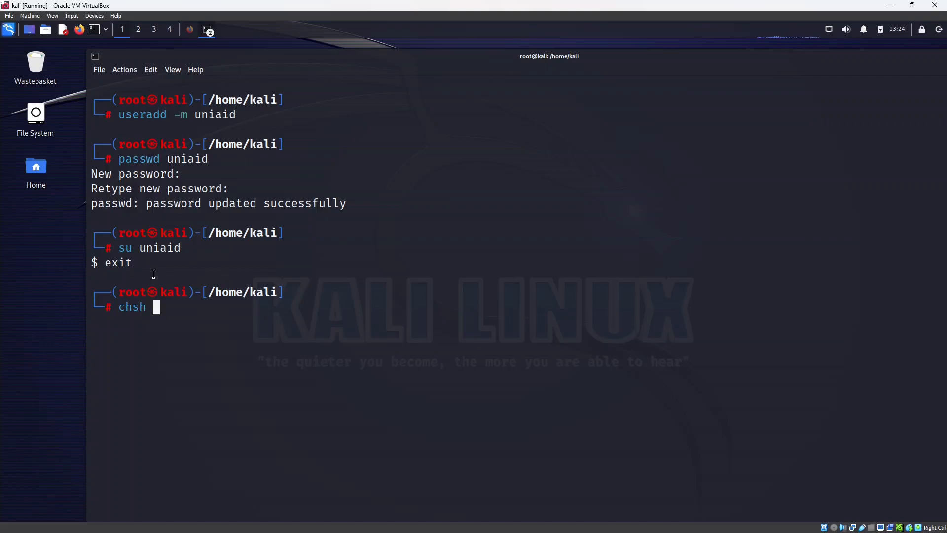
pyautogui.write('-s')
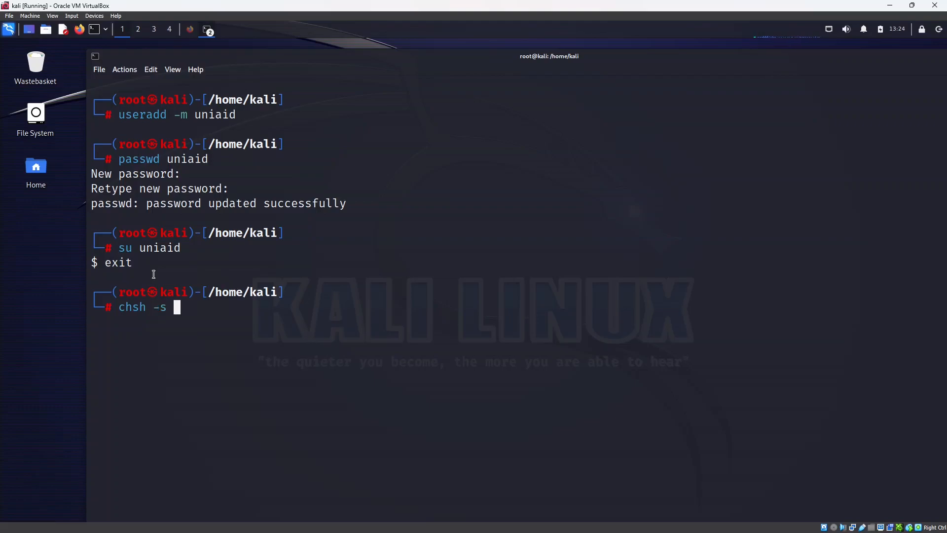
pyautogui.write('/bin')
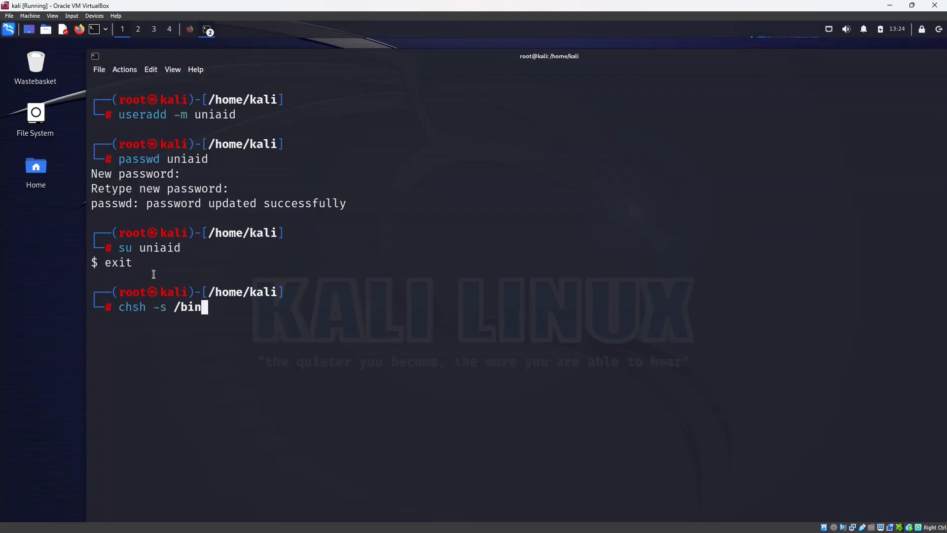
pyautogui.write('/bash')
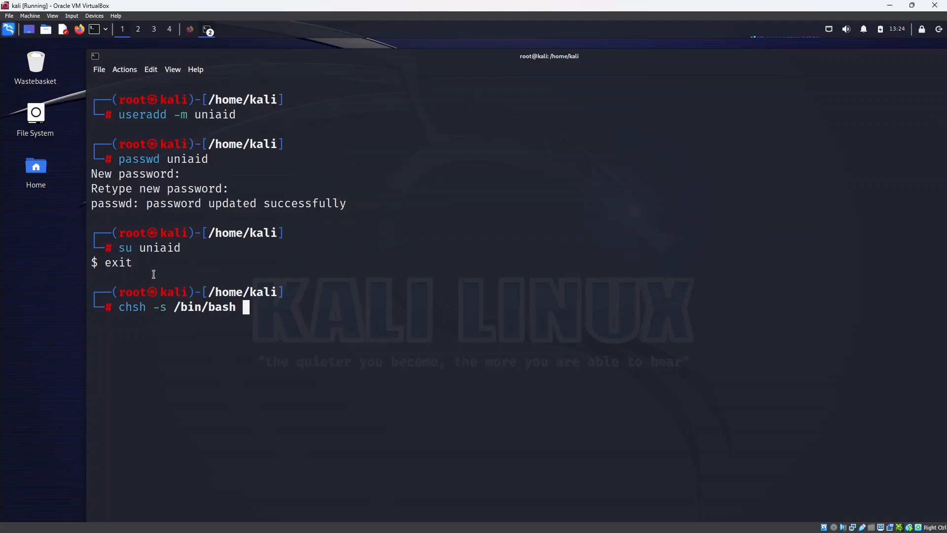
pyautogui.write('uniaid')
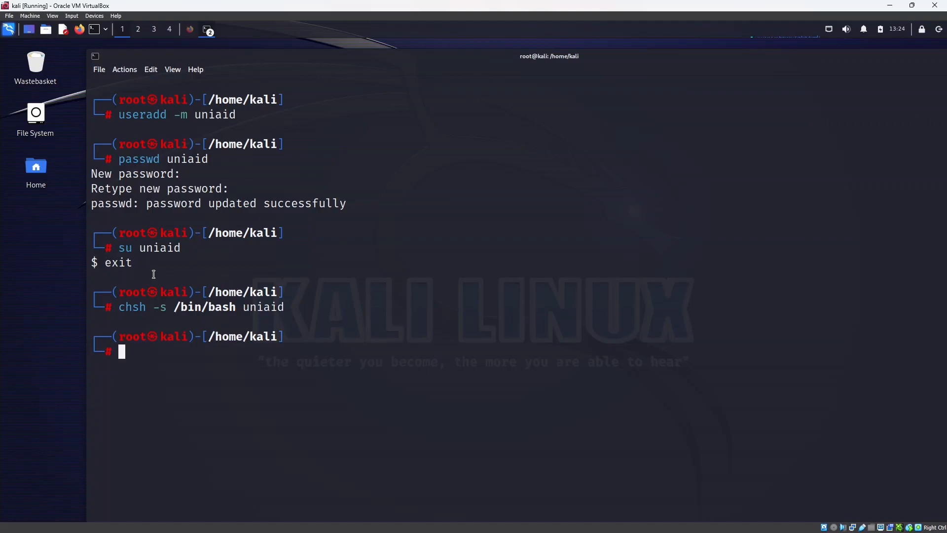
pyautogui.write('su uniaid')
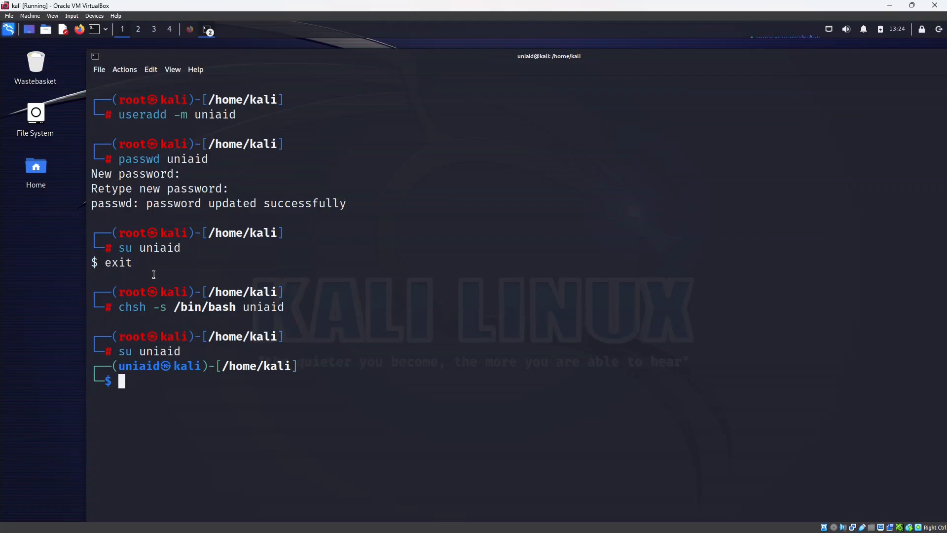
# Attempt sudo su as uniaid, which is refused as not in sudoers, then exit back to root.
pyautogui.write('sudo su')
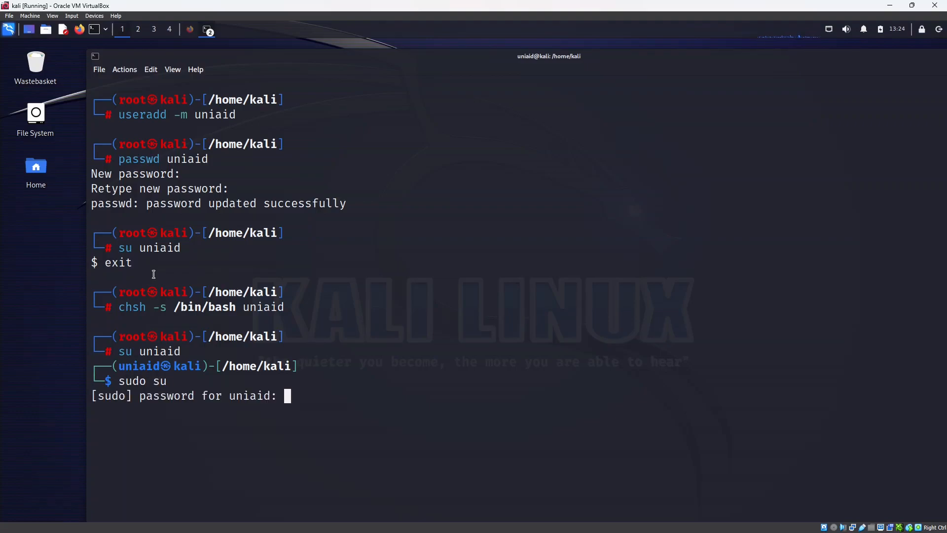
pyautogui.press('Return')
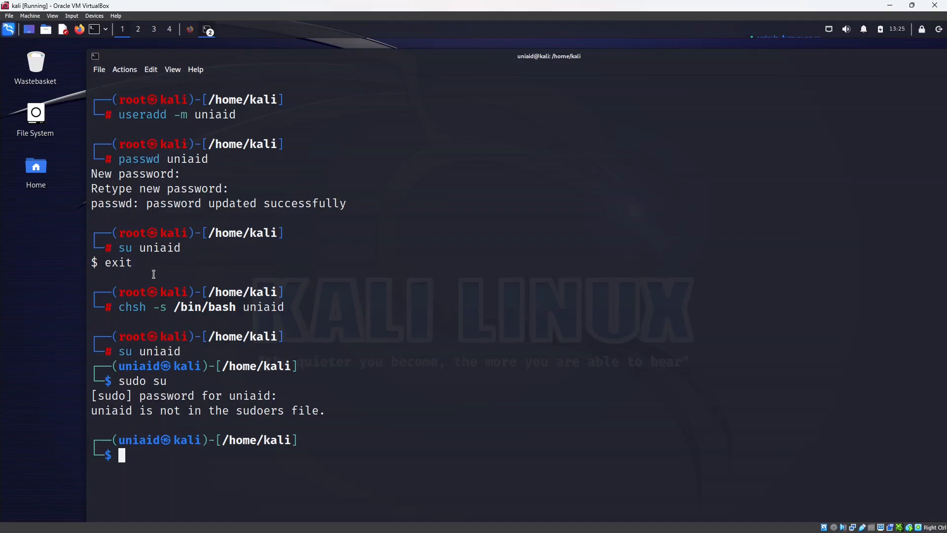
pyautogui.write('exit')
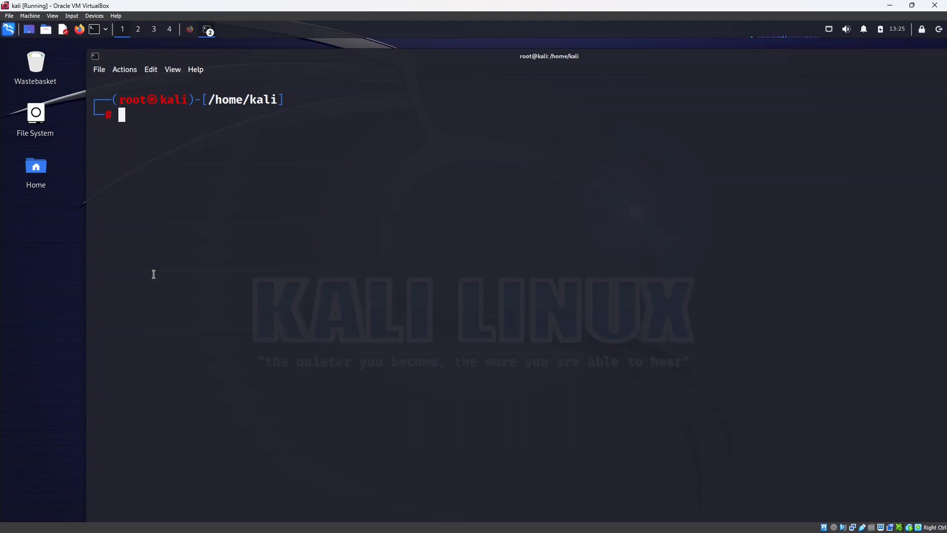
# Add uniaid to the sudo group with usermod -aG sudo uniaid.
pyautogui.write('useradd -m uniaid')
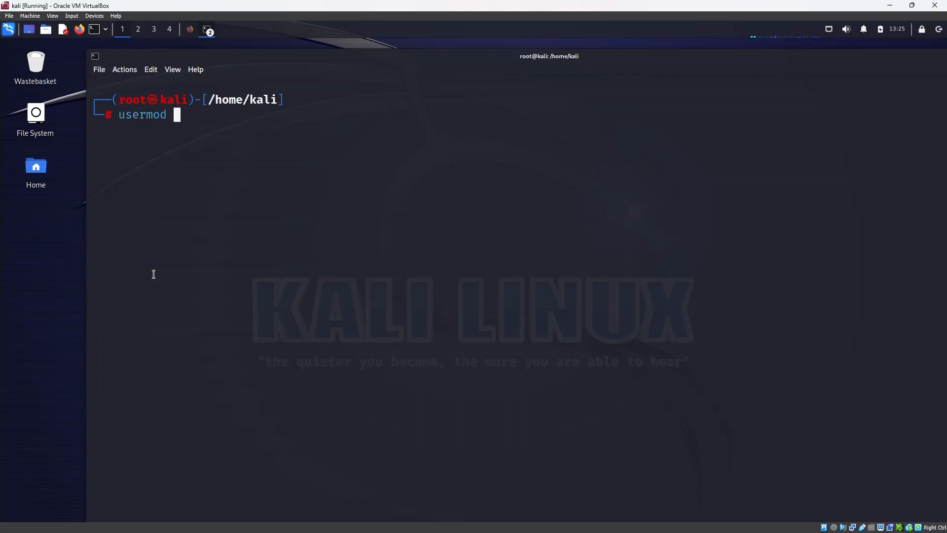
pyautogui.write('-')
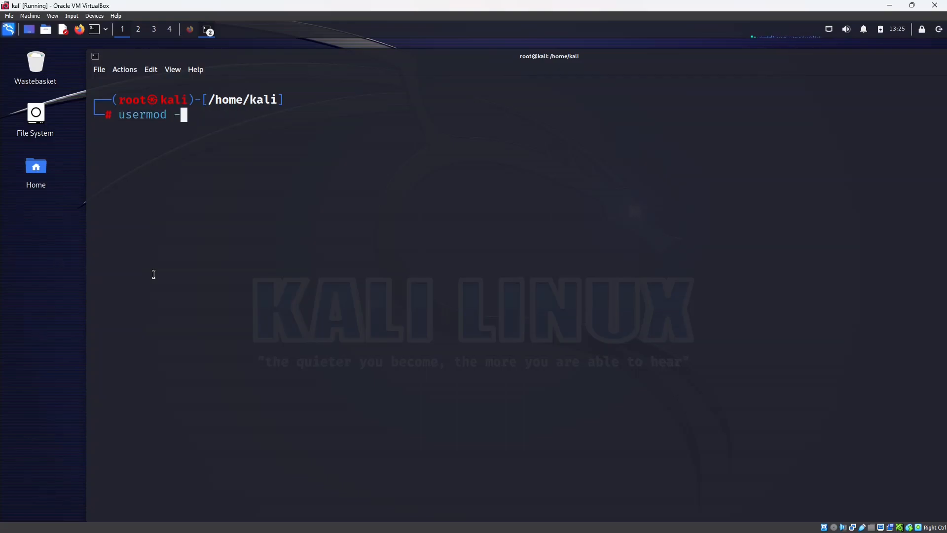
pyautogui.write('a')
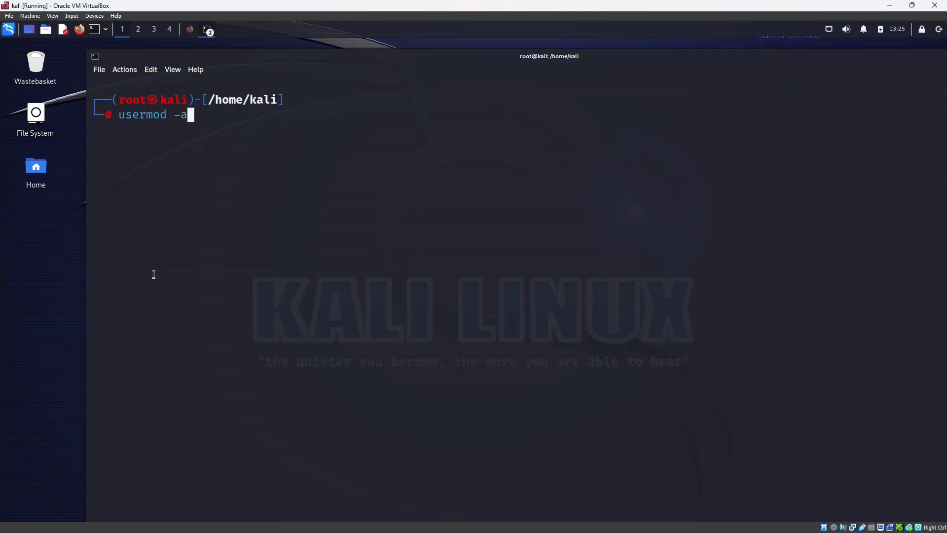
pyautogui.write('G su')
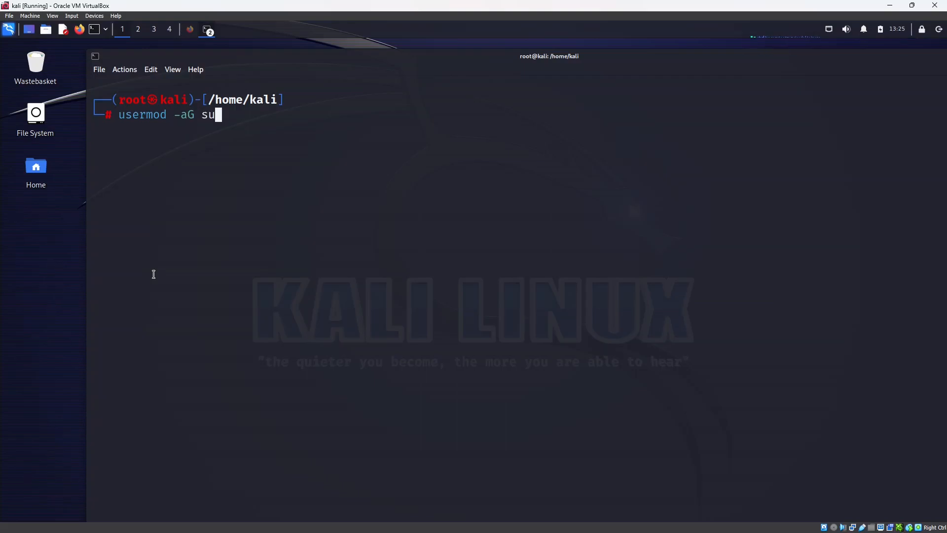
pyautogui.write('do')
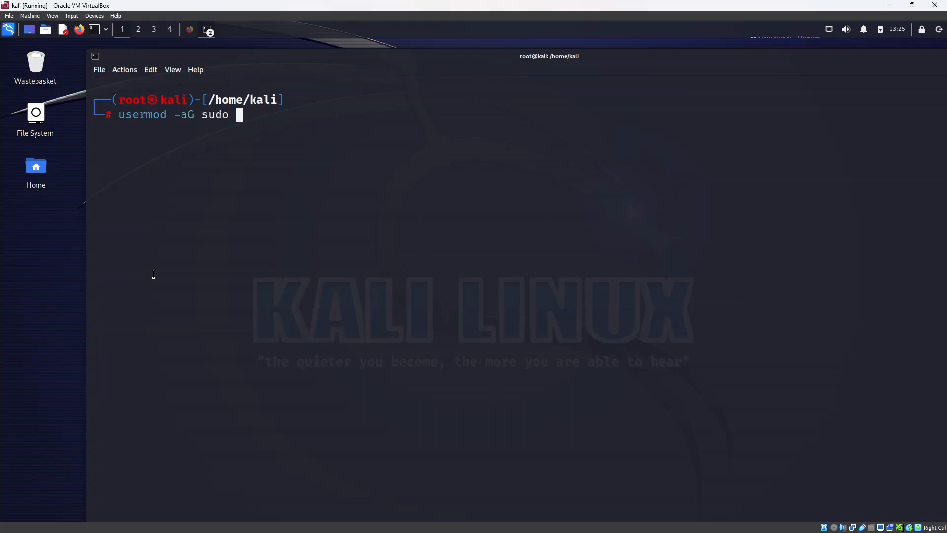
pyautogui.write('uniaid')
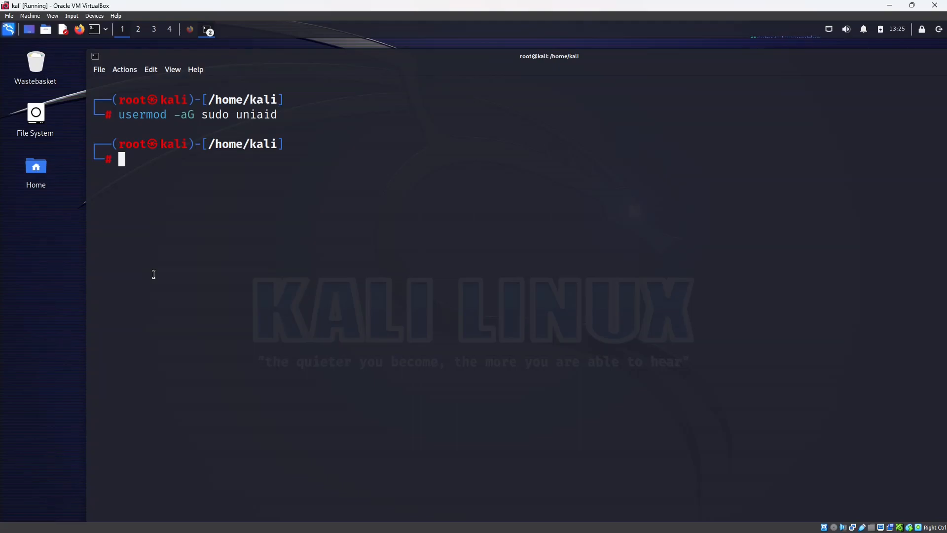
pyautogui.write('clear')
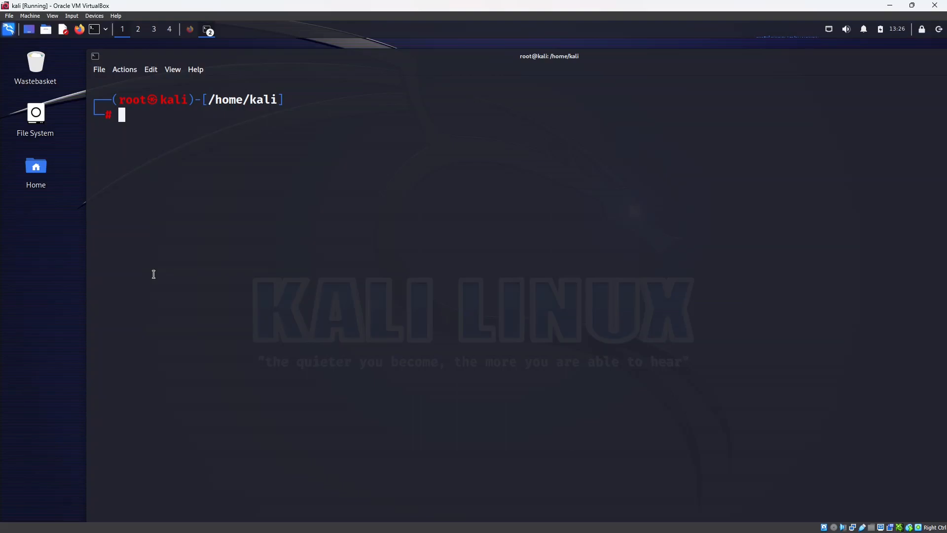
# Create uniaid2 with a home directory in the sudo group and begin setting its password with passwd uniaid2.
pyautogui.write('usermod -aG sudo uniaid')
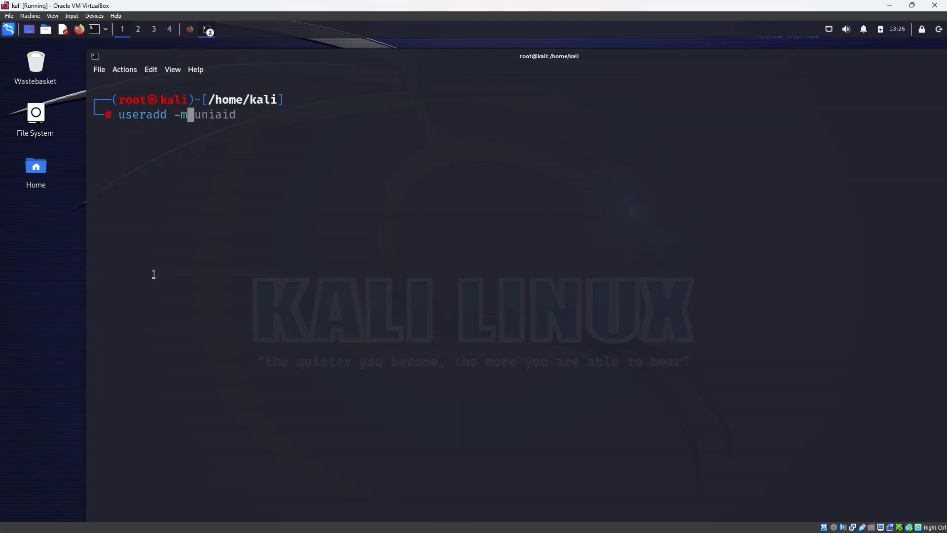
pyautogui.write('G sudo uniassistant')
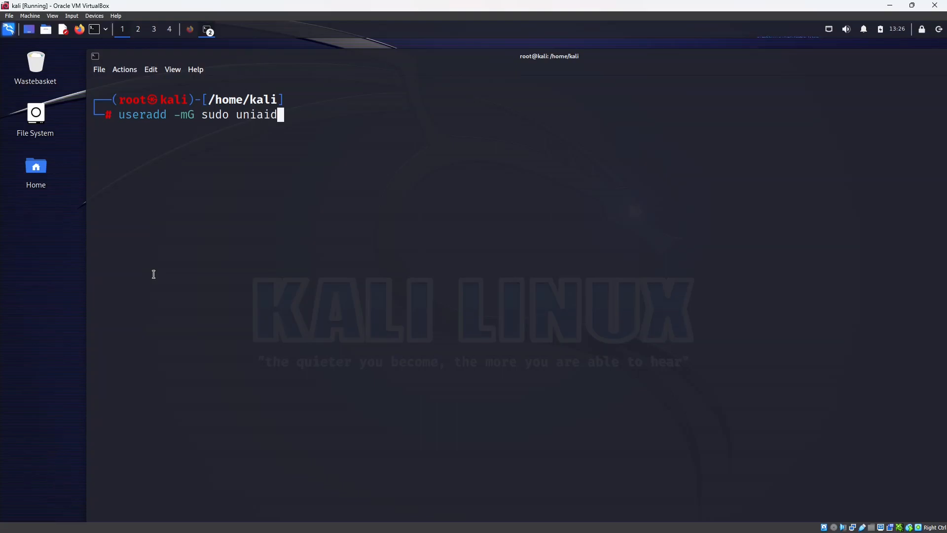
pyautogui.write('2')
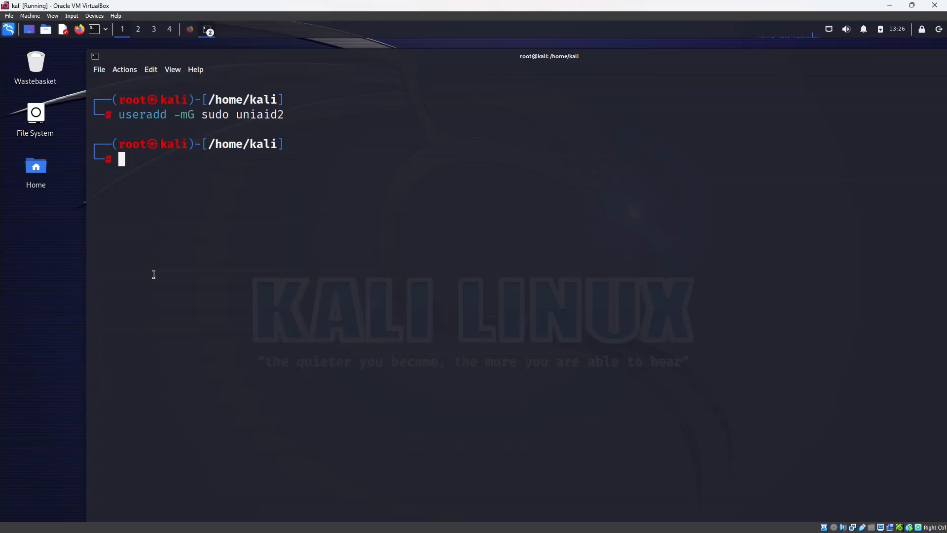
pyautogui.write('passwd uniaid')
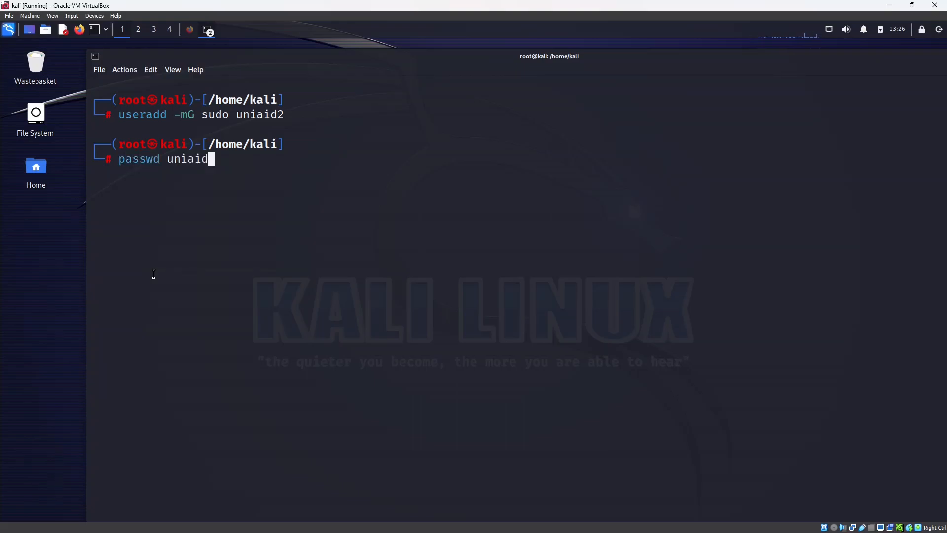
pyautogui.write('2')
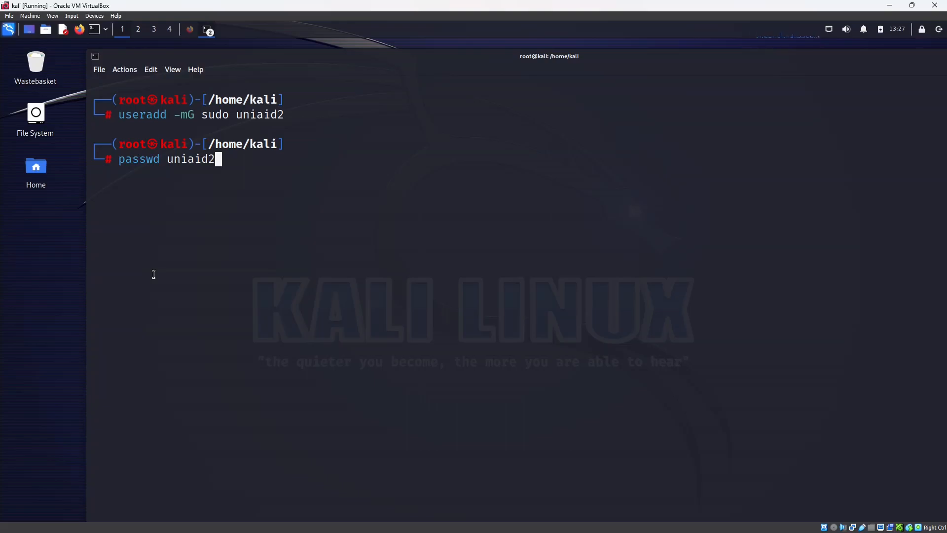
pyautogui.press('Return')
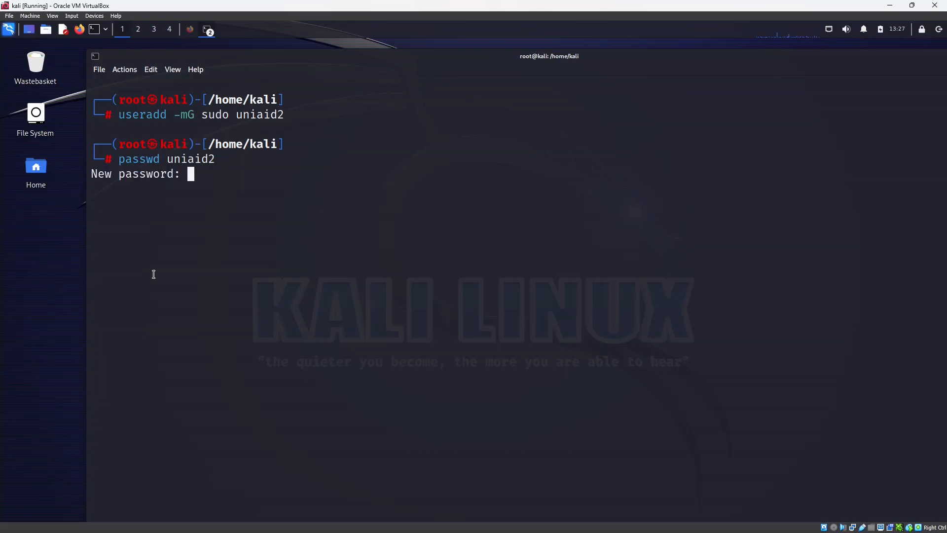